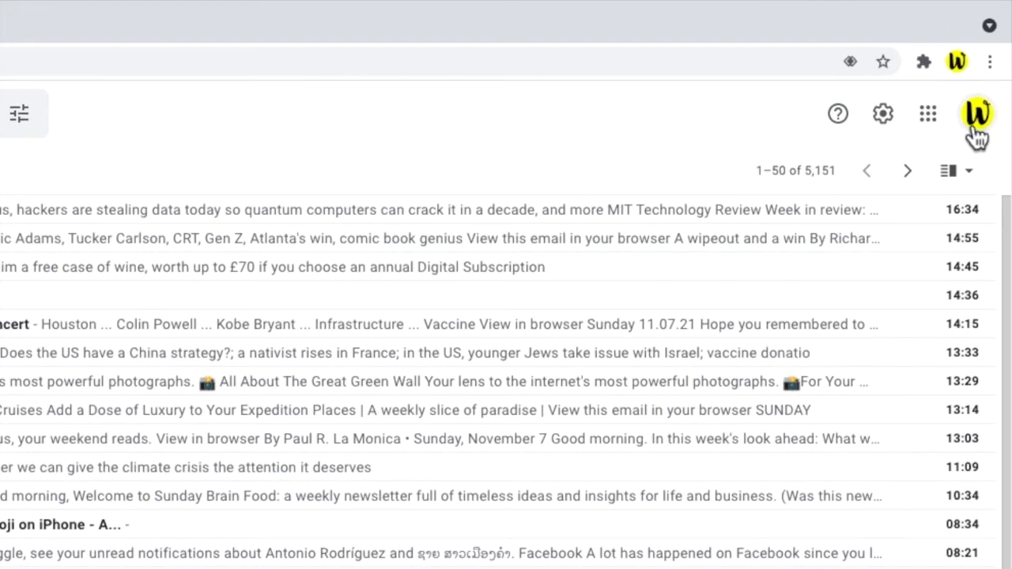
{"action": "mouse_move", "coordinate": [979, 114]}
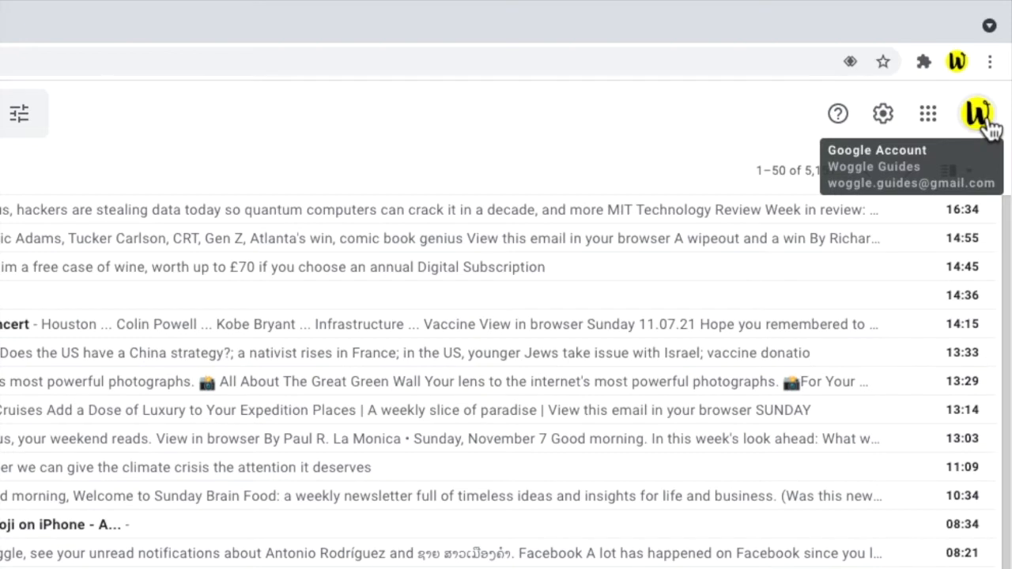
From the profile menu choose 'Add another account' to reach the Google sign-in page.
{"action": "left_click", "coordinate": [977, 114]}
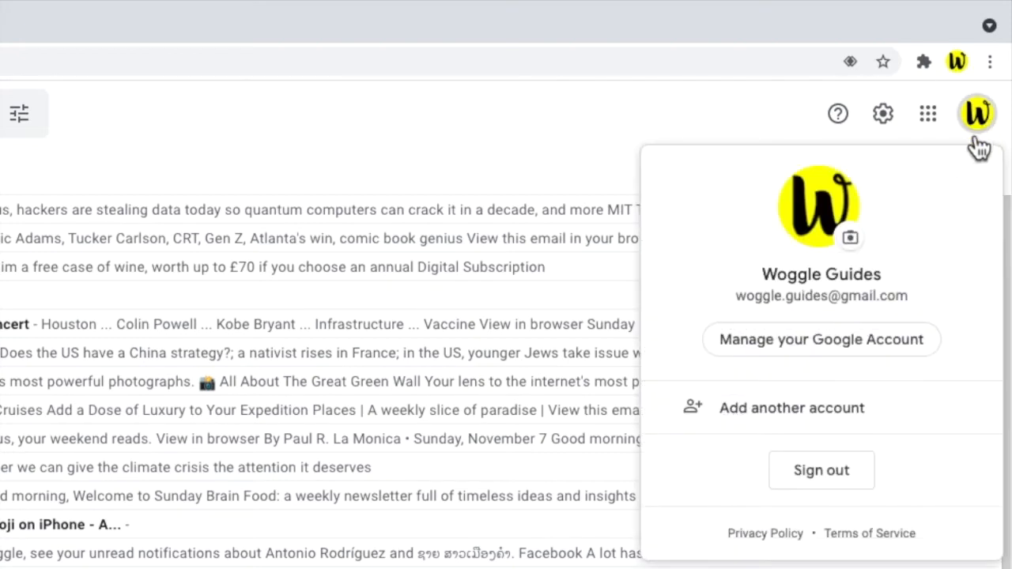
{"action": "mouse_move", "coordinate": [964, 299]}
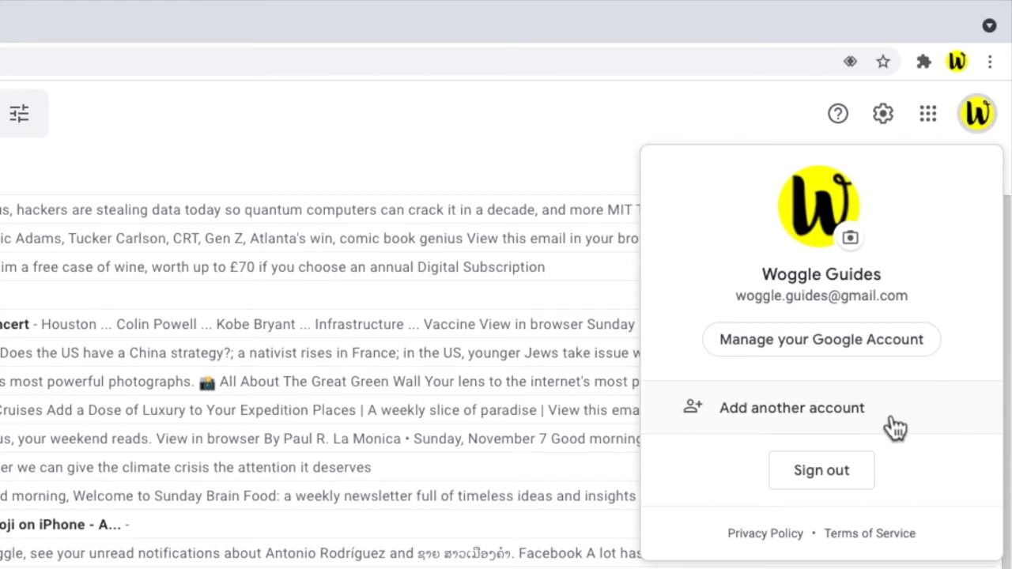
{"action": "left_click", "coordinate": [791, 408]}
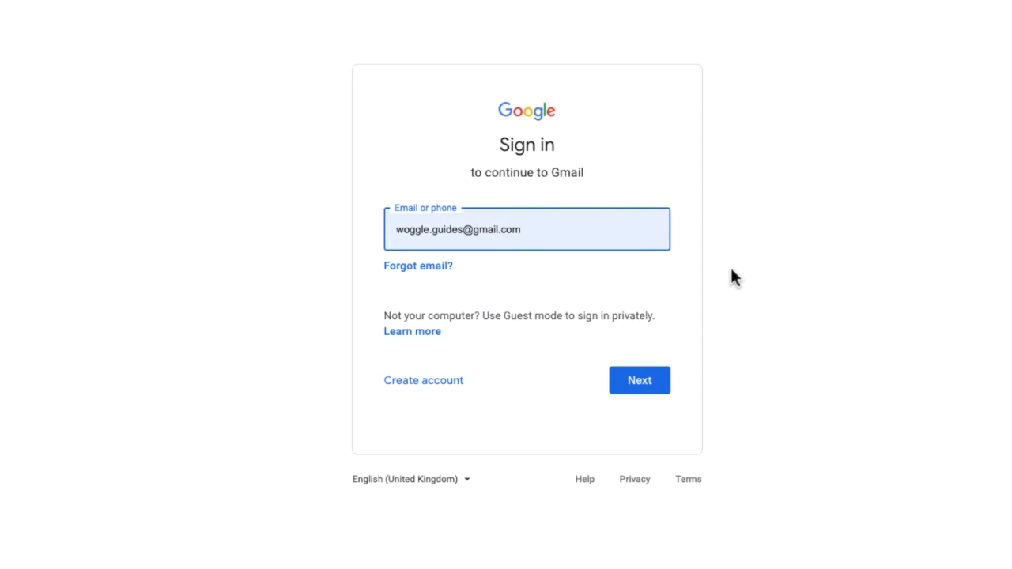
{"action": "left_click", "coordinate": [525, 228]}
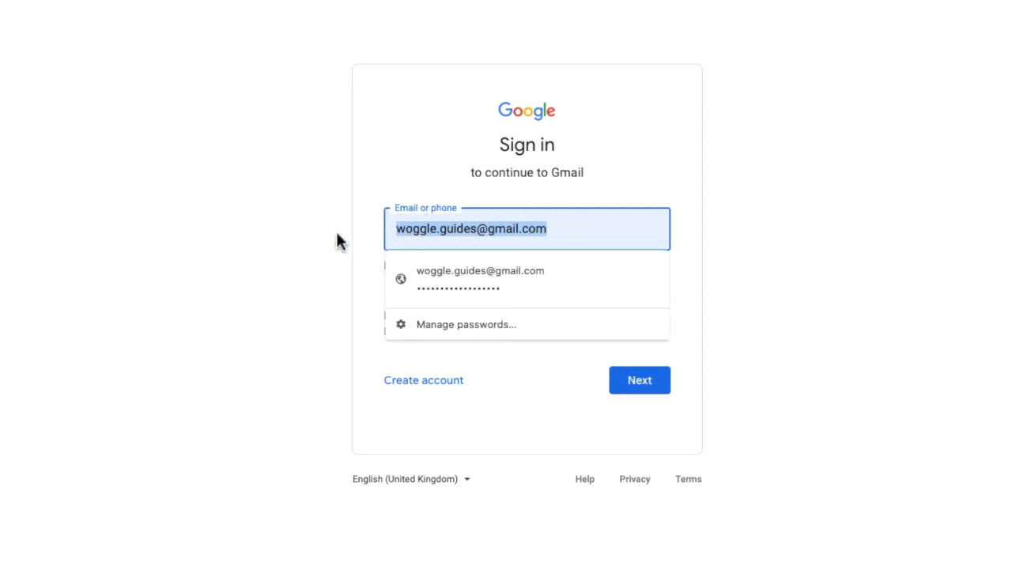
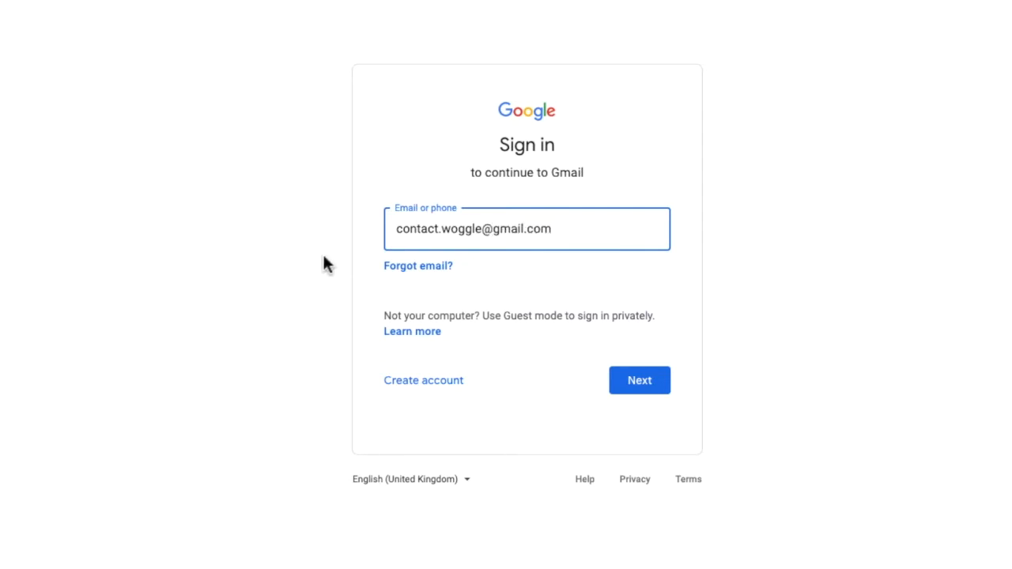
{"action": "left_click", "coordinate": [640, 379]}
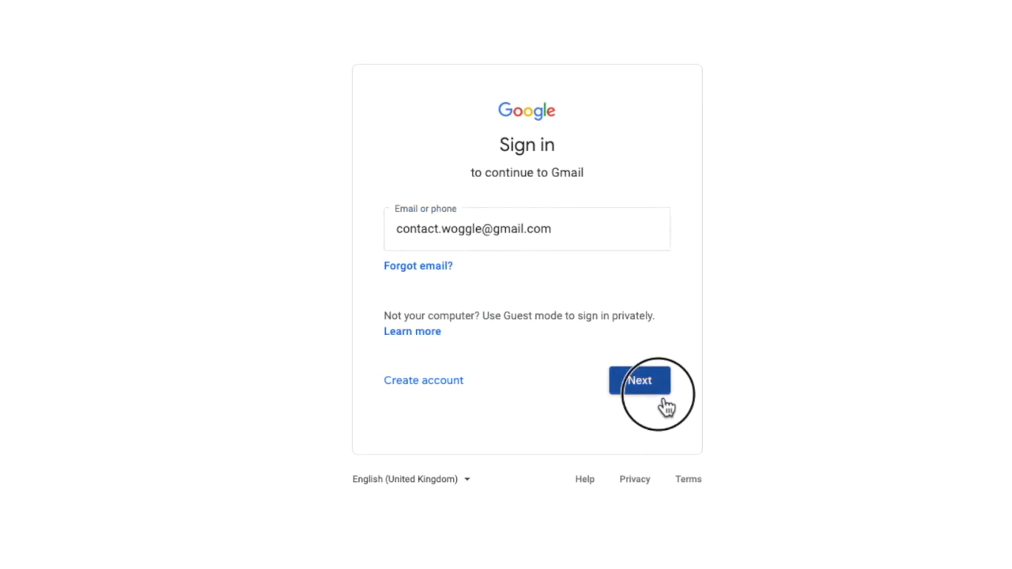
{"action": "left_click", "coordinate": [639, 380]}
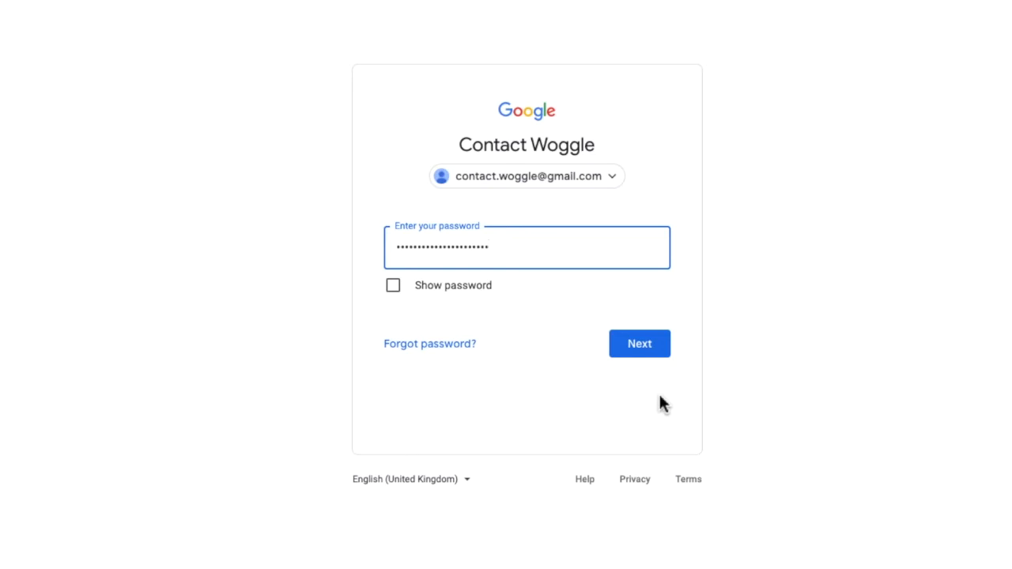
{"action": "mouse_move", "coordinate": [573, 253]}
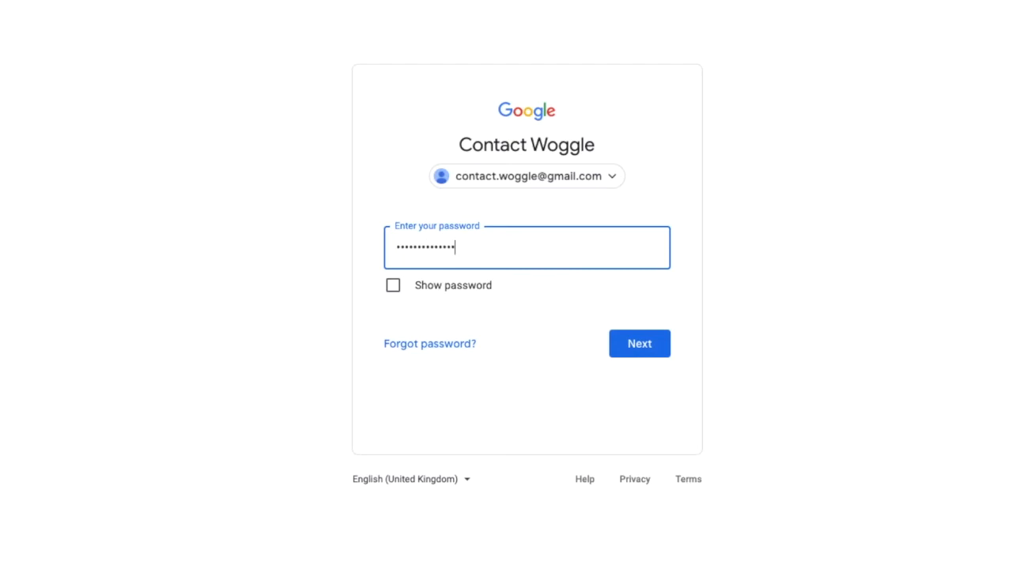
Enter the second account's password and submit it to sign in.
{"action": "type", "text": "••"}
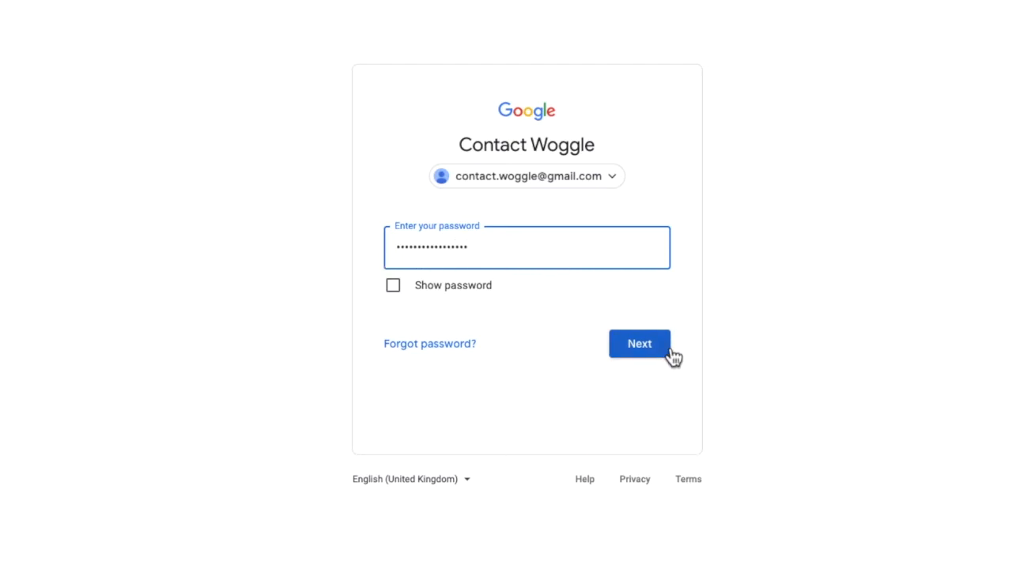
{"action": "left_click", "coordinate": [639, 344]}
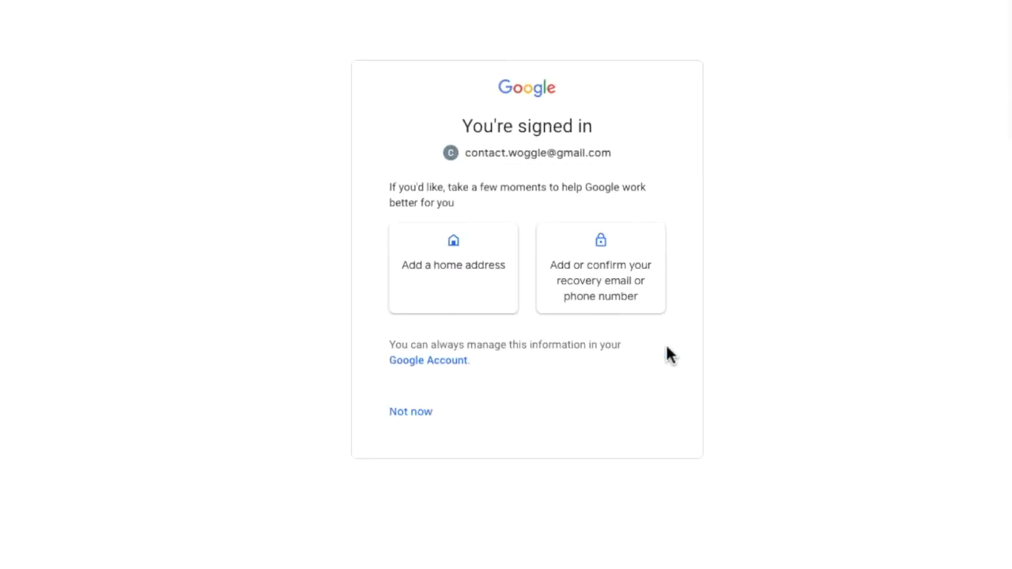
{"action": "mouse_move", "coordinate": [466, 408]}
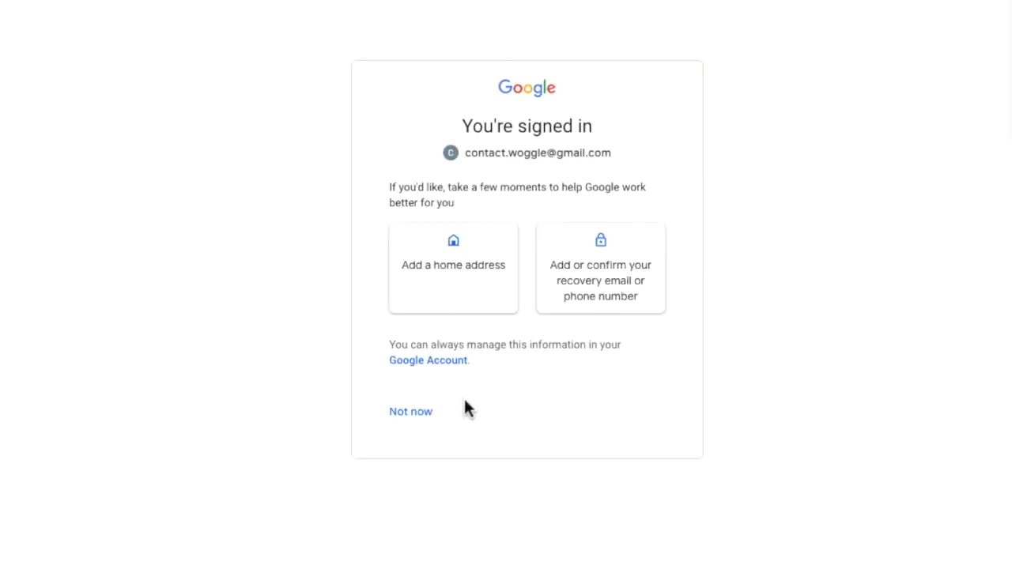
Dismiss the account-detail suggestions with 'Not now' and land in the new inbox.
{"action": "left_click", "coordinate": [411, 411]}
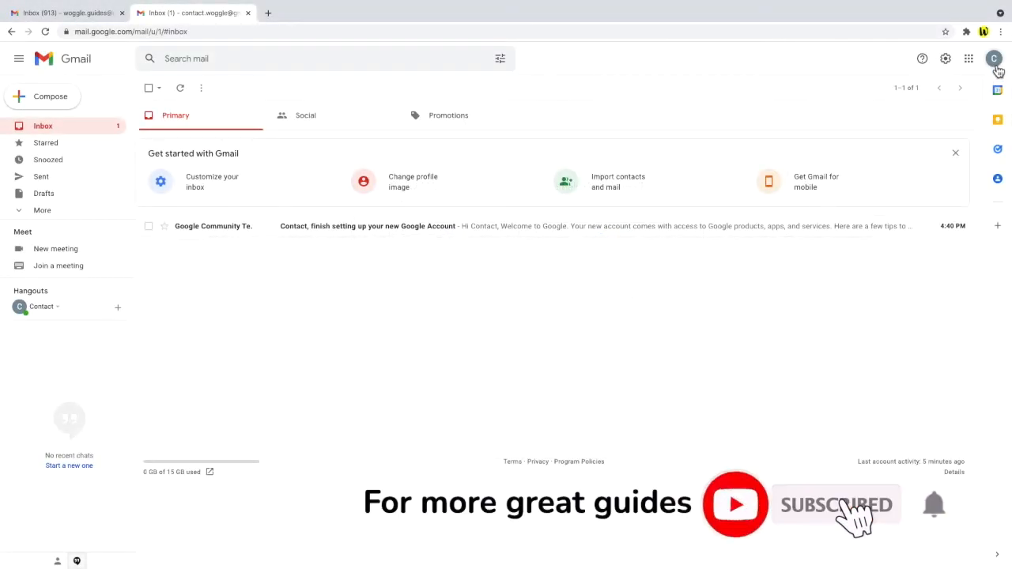
From the avatar's account list, switch to the original account's inbox in a new tab.
{"action": "left_click", "coordinate": [993, 57]}
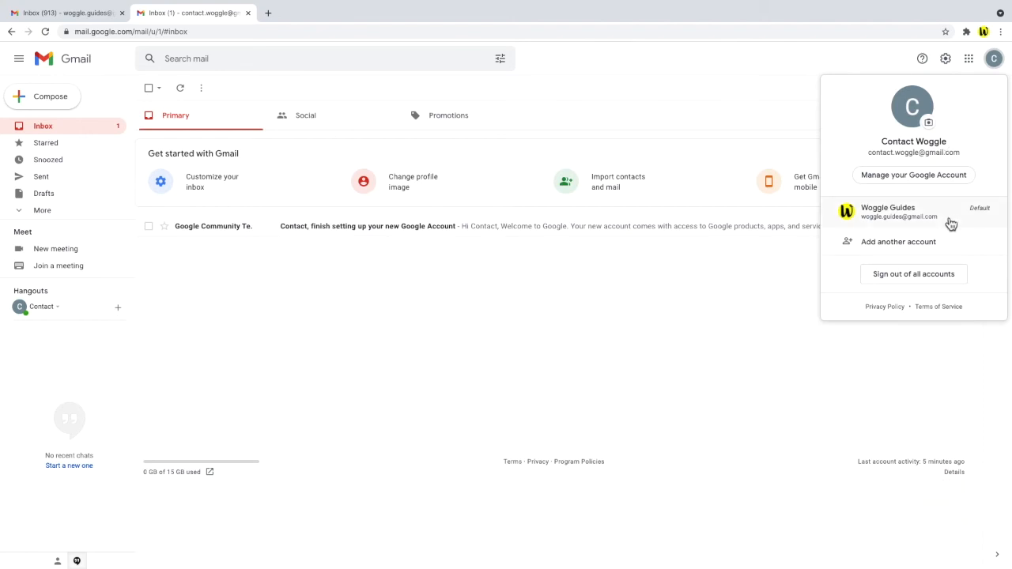
{"action": "left_click", "coordinate": [889, 212]}
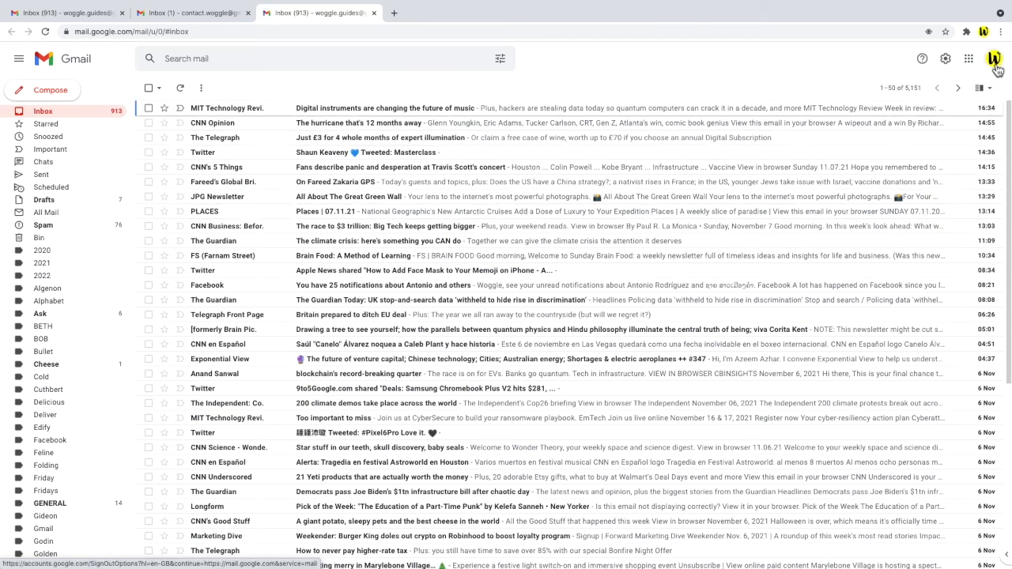
From the avatar's account list, return to the second account's inbox in another tab.
{"action": "left_click", "coordinate": [993, 57]}
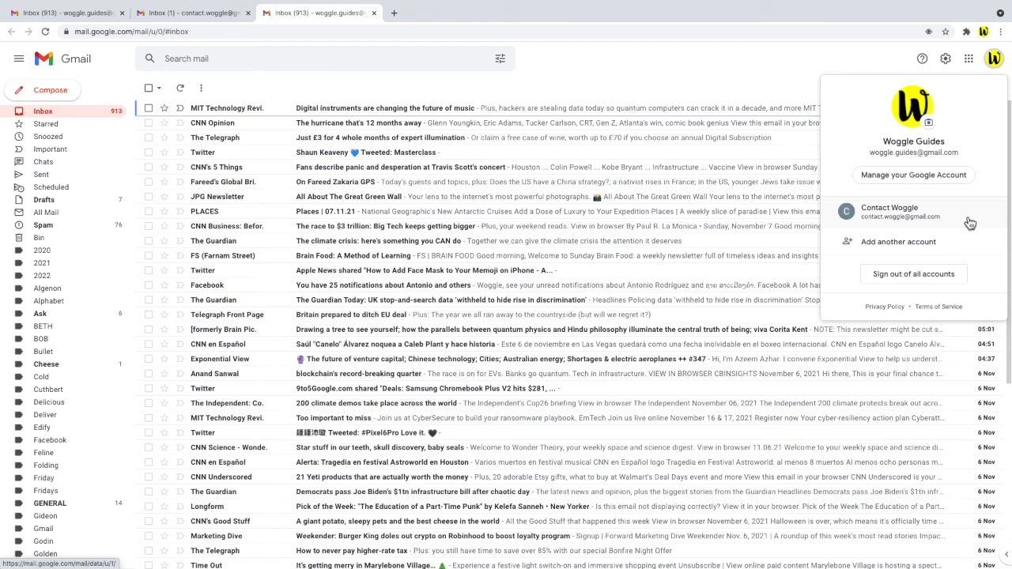
{"action": "left_click", "coordinate": [889, 212]}
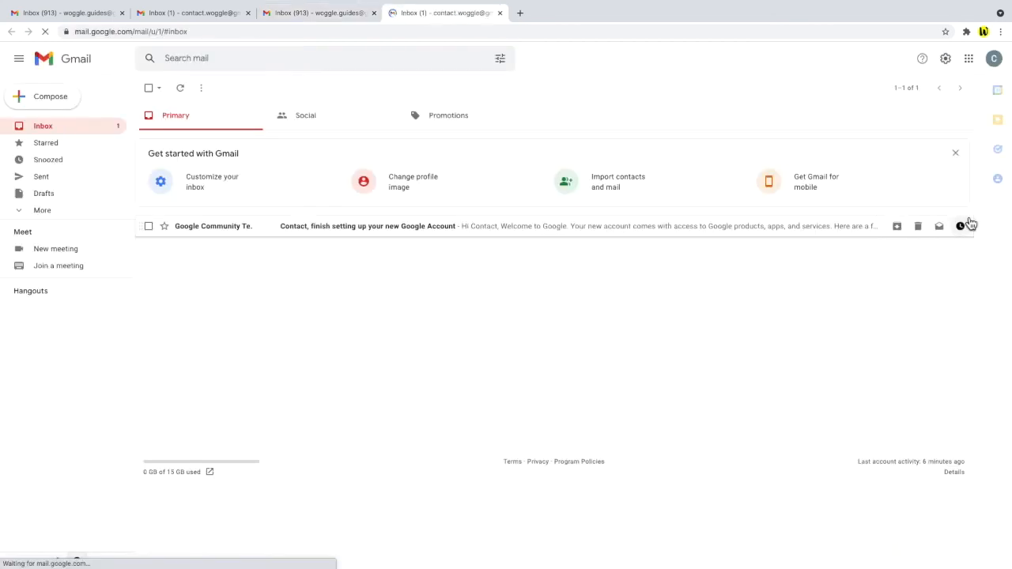